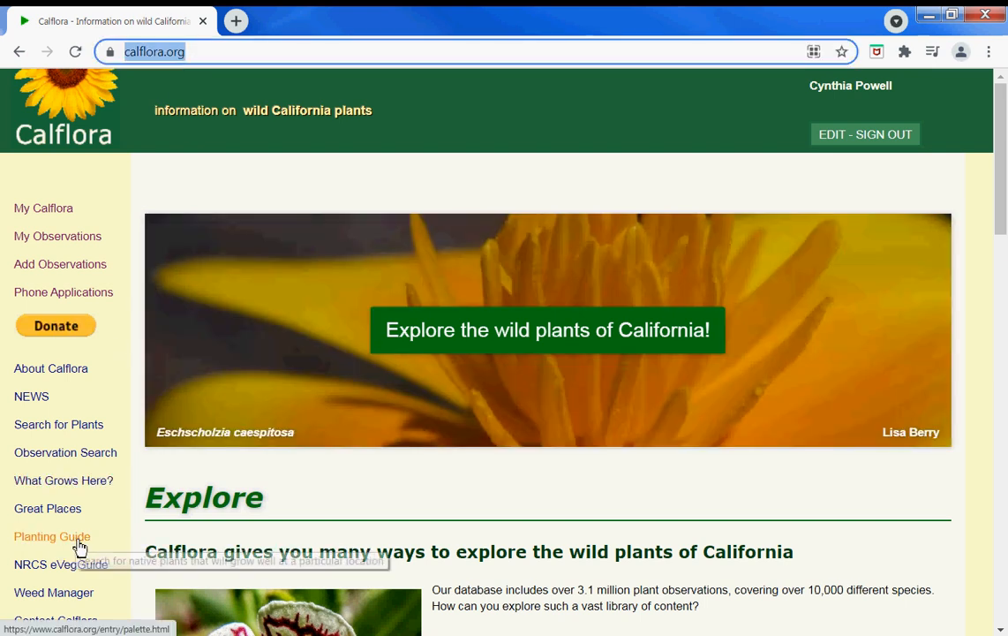
Step: Pick a San Mateo County site on the Planting Guide map and require shade and low water
{"action": "left_click", "coordinate": [51, 536]}
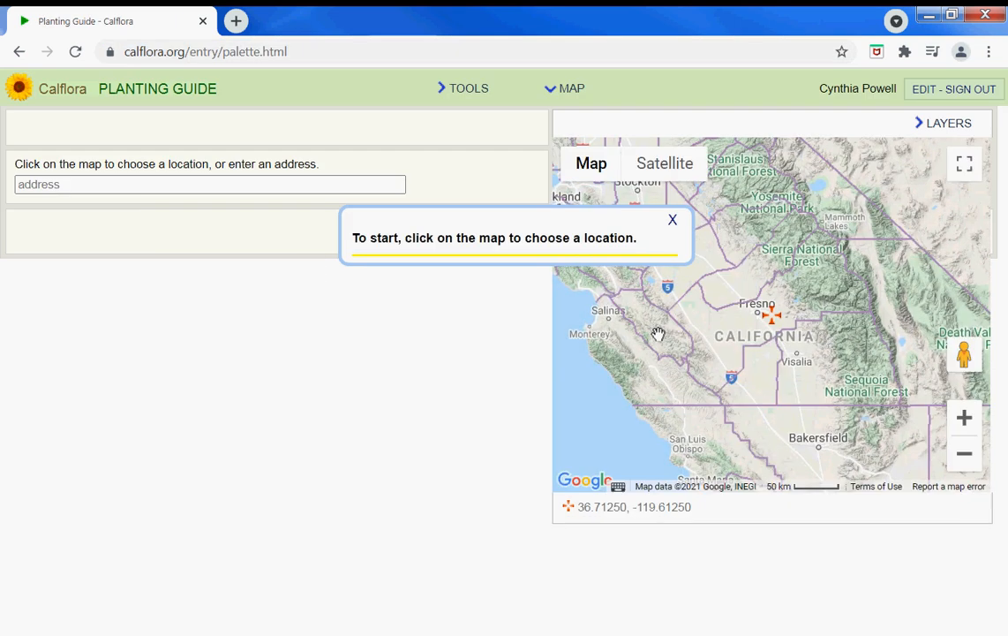
{"action": "left_click", "coordinate": [964, 417]}
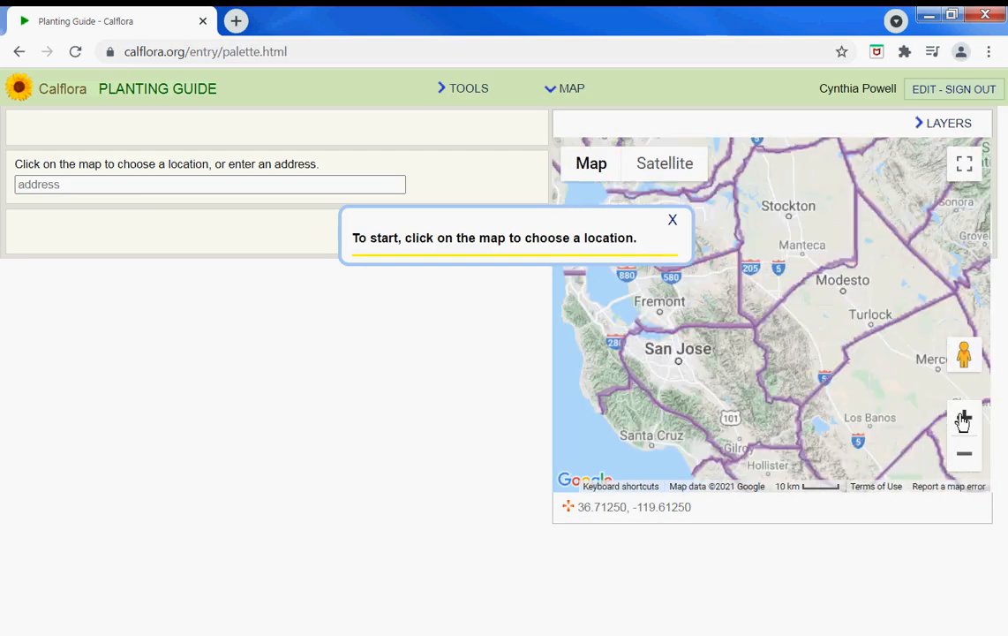
{"action": "left_click", "coordinate": [964, 416]}
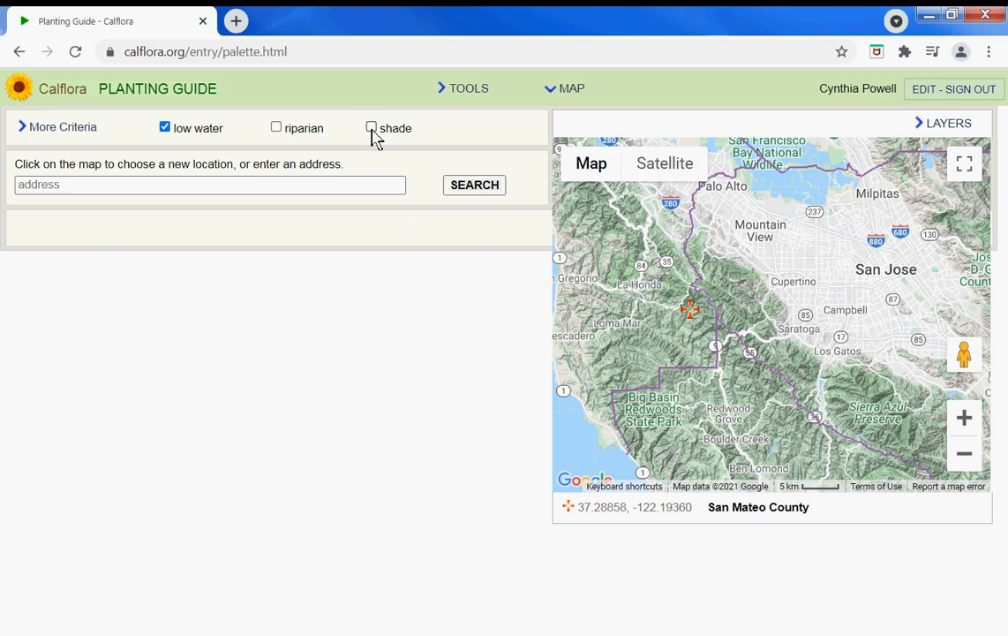
{"action": "left_click", "coordinate": [371, 127]}
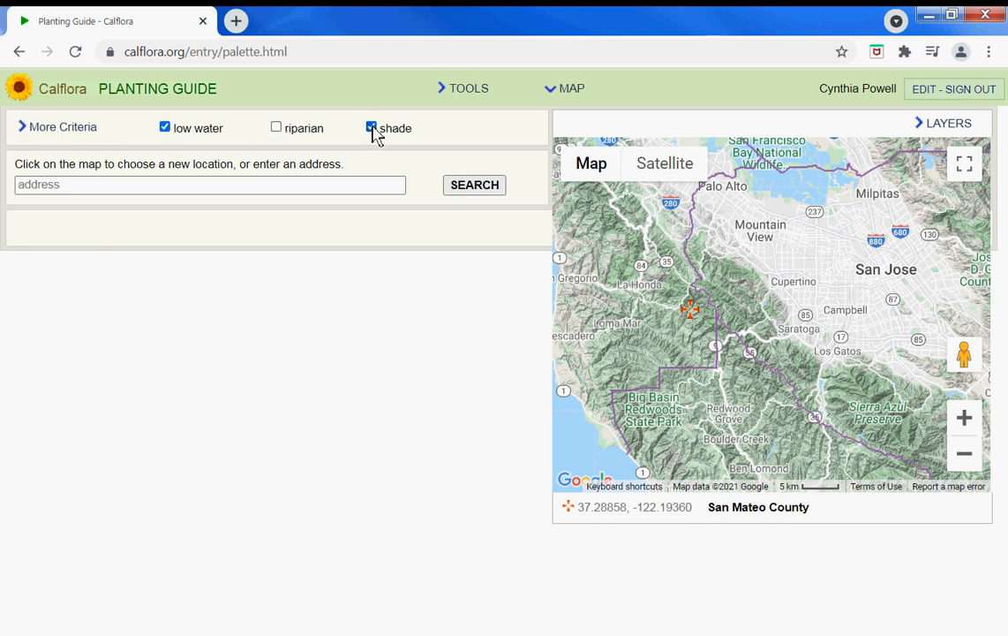
{"action": "left_click", "coordinate": [473, 185]}
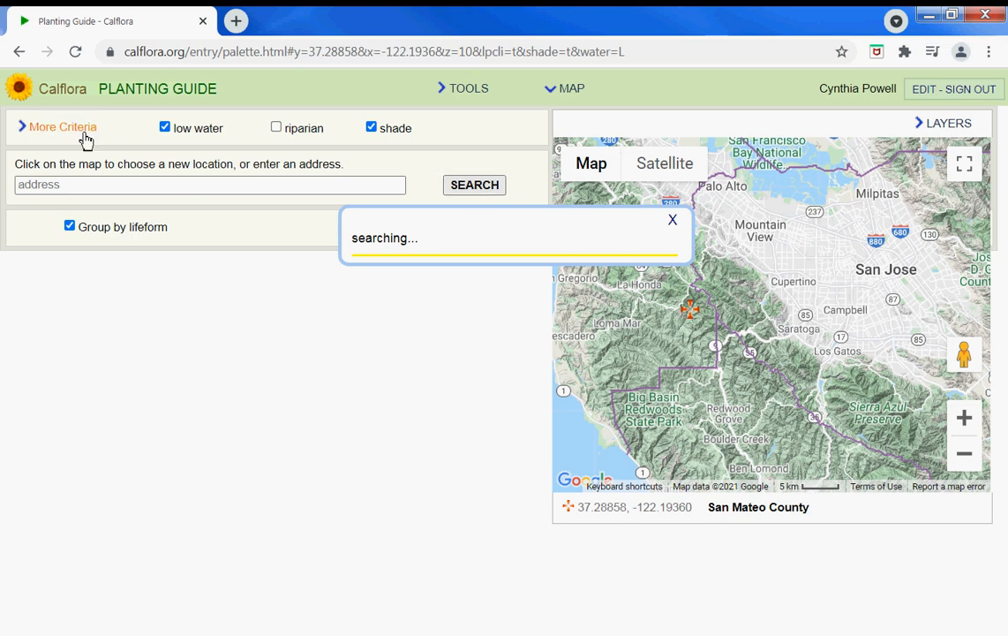
Step: Under More Criteria, require plants in the same county, within 10 miles and easy to establish
{"action": "left_click", "coordinate": [62, 125]}
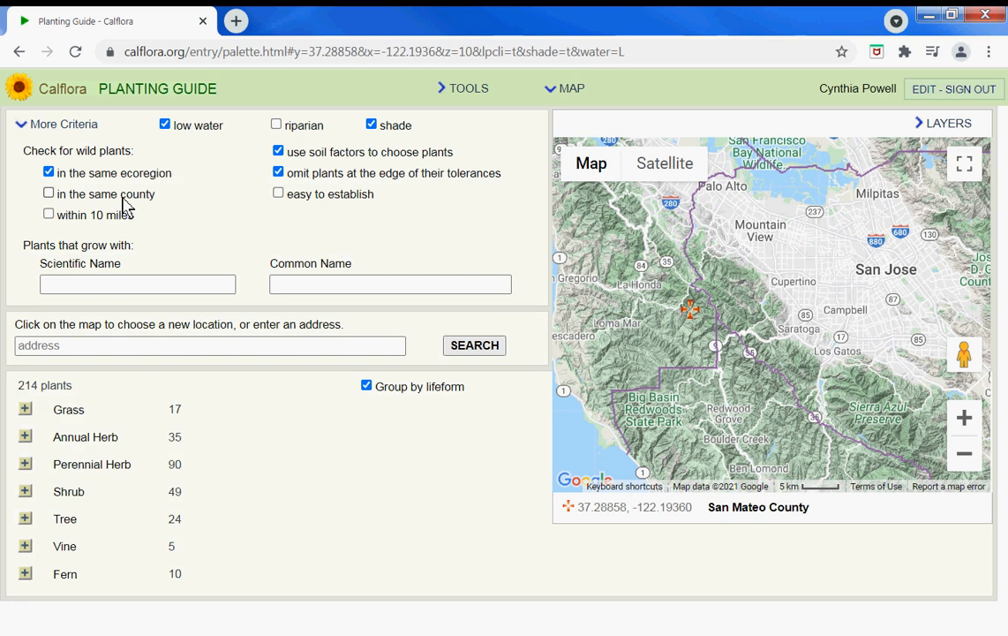
{"action": "mouse_move", "coordinate": [62, 221]}
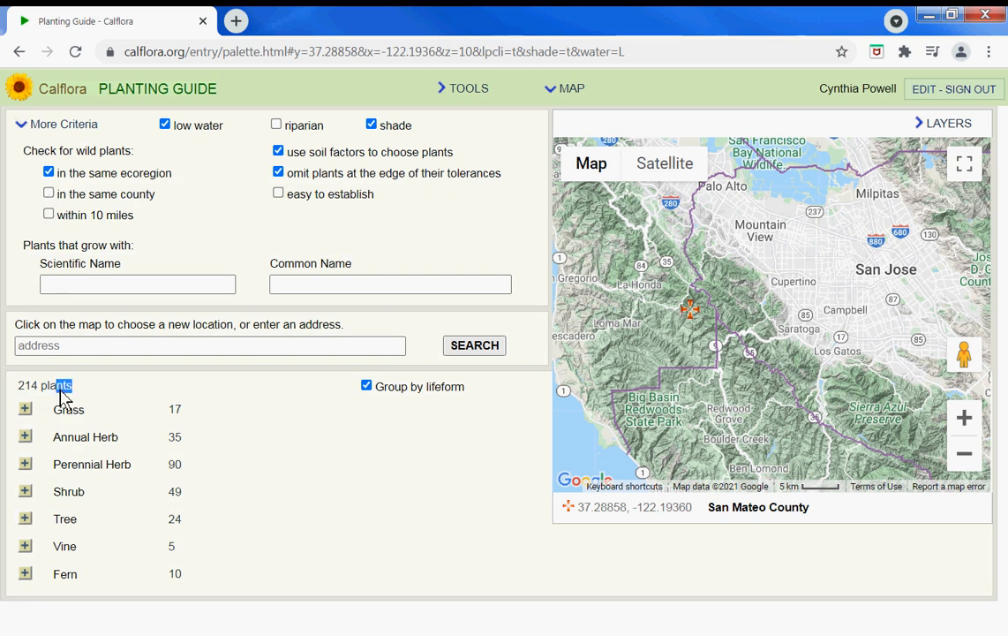
{"action": "left_click", "coordinate": [47, 192]}
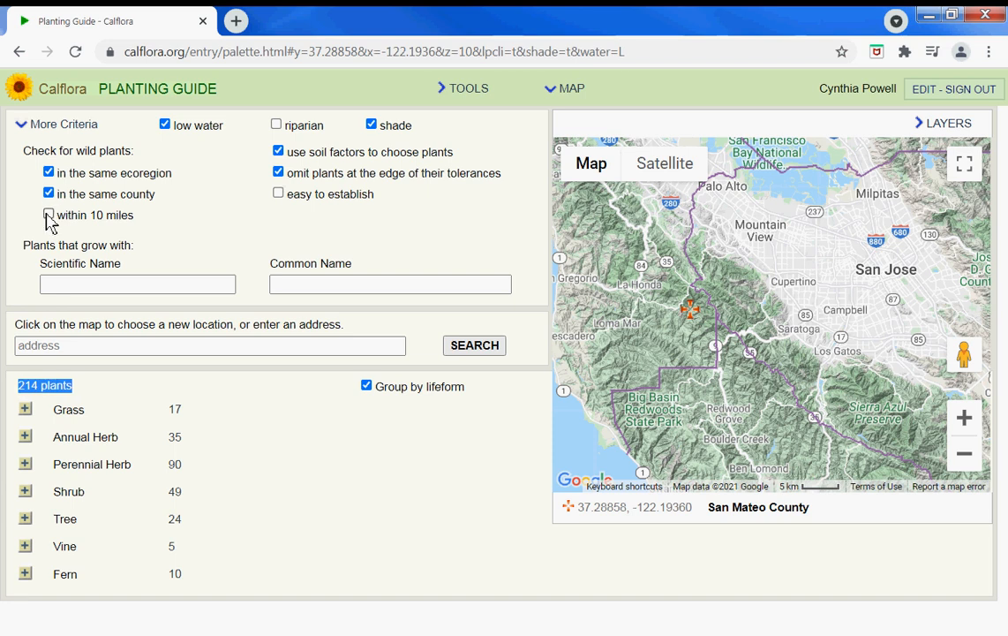
{"action": "left_click", "coordinate": [47, 216]}
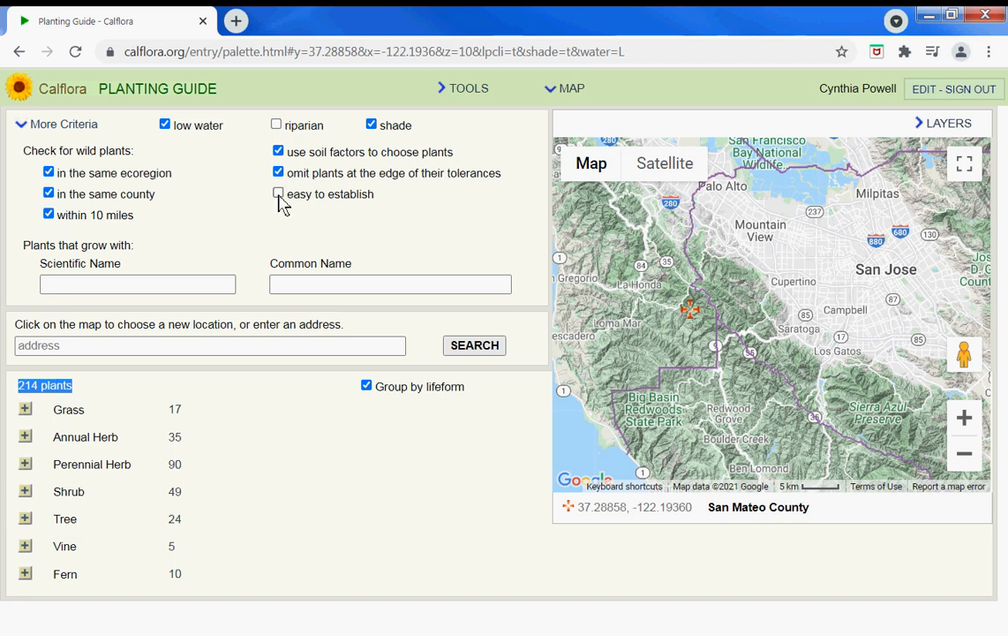
{"action": "left_click", "coordinate": [279, 193]}
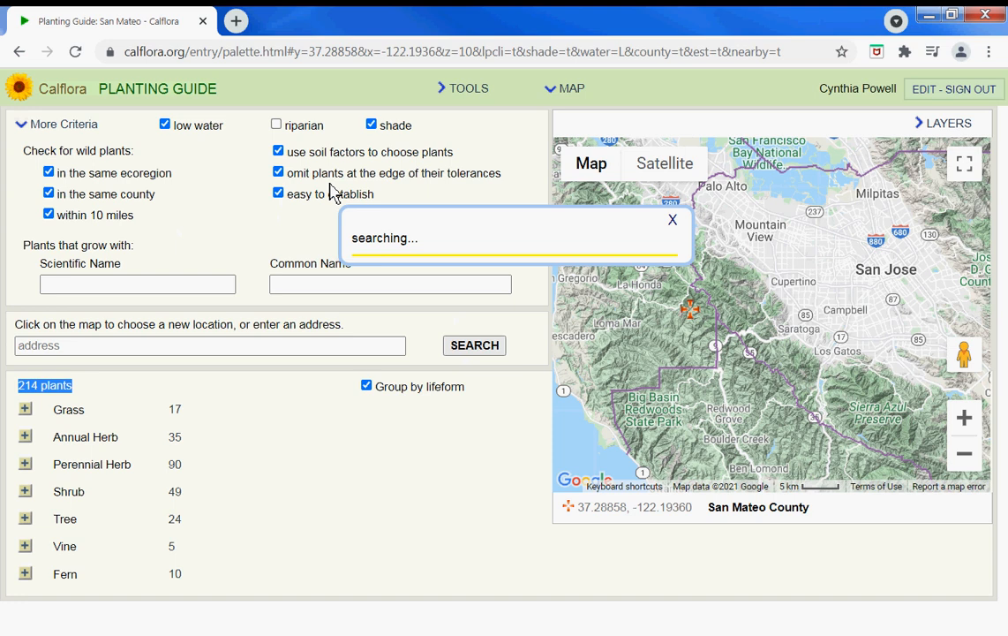
{"action": "mouse_move", "coordinate": [371, 184]}
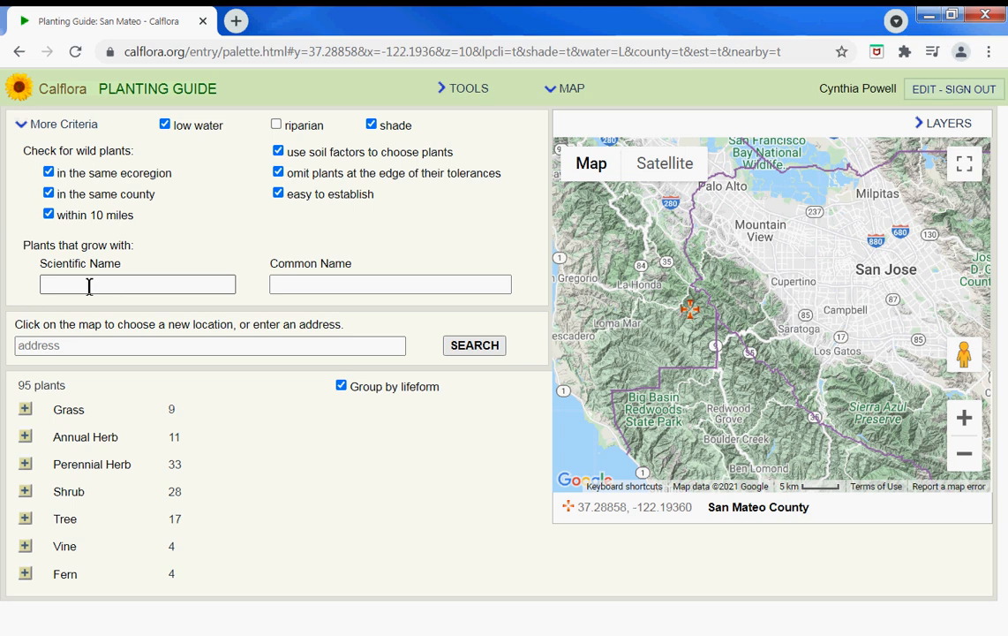
Step: Try and clear a 'quer' scientific-name filter, then hide the map so the 95-plant list fills the page
{"action": "left_click", "coordinate": [137, 282]}
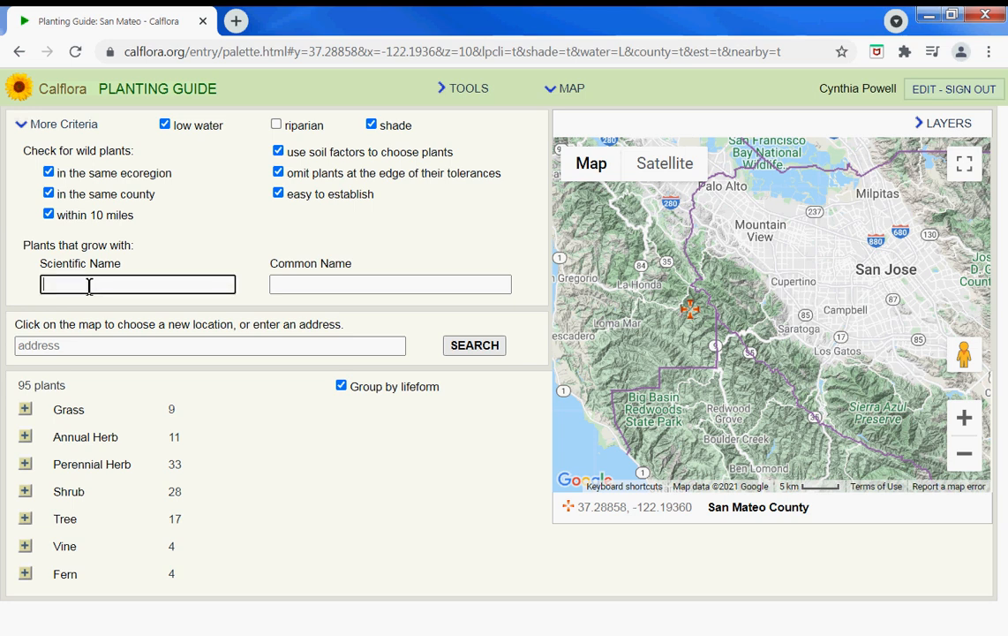
{"action": "type", "text": "quer"}
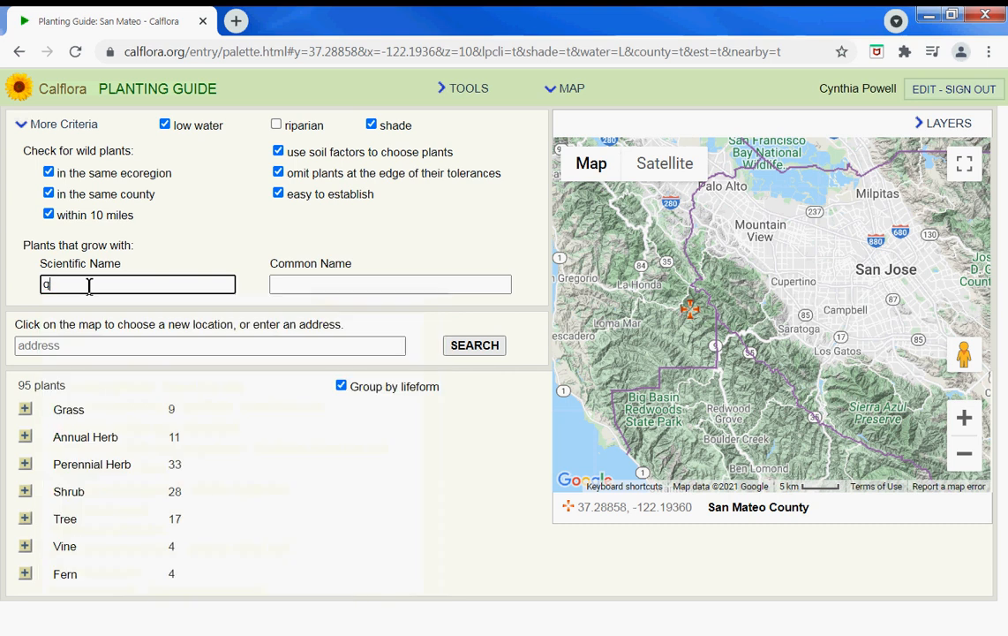
{"action": "key", "text": "Backspace"}
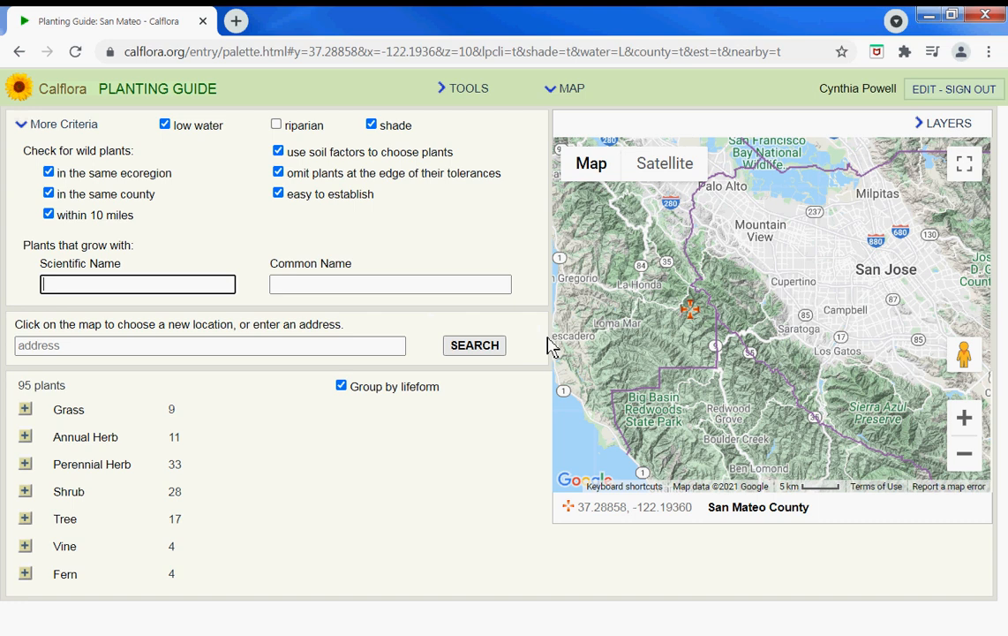
{"action": "left_click", "coordinate": [565, 88]}
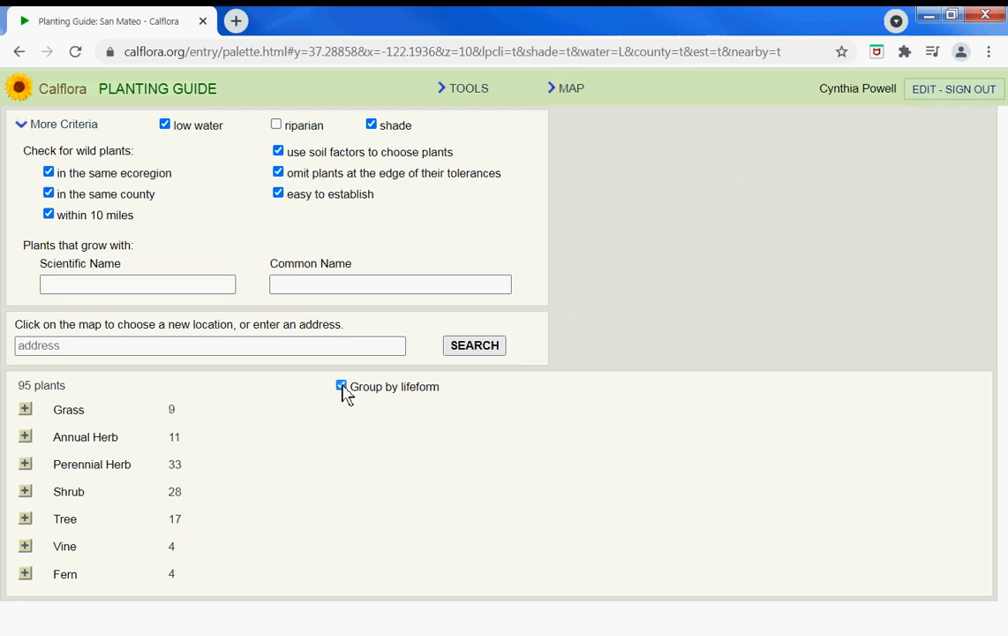
Step: List plants individually and open the CNPLX nursery listing for Aquilegia formosa
{"action": "left_click", "coordinate": [342, 385]}
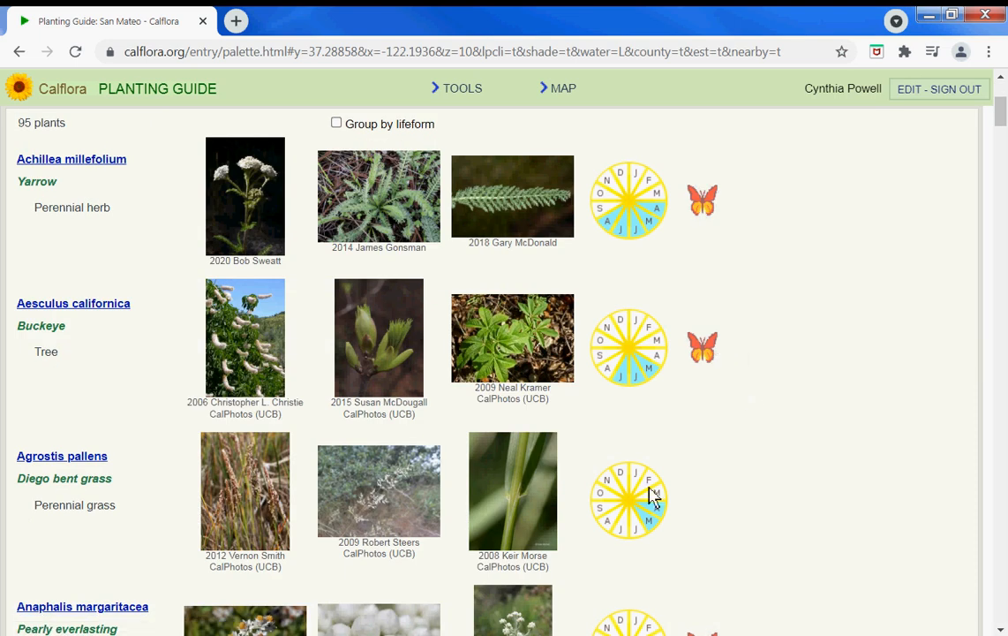
{"action": "scroll", "scroll_direction": "down", "scroll_amount": 3}
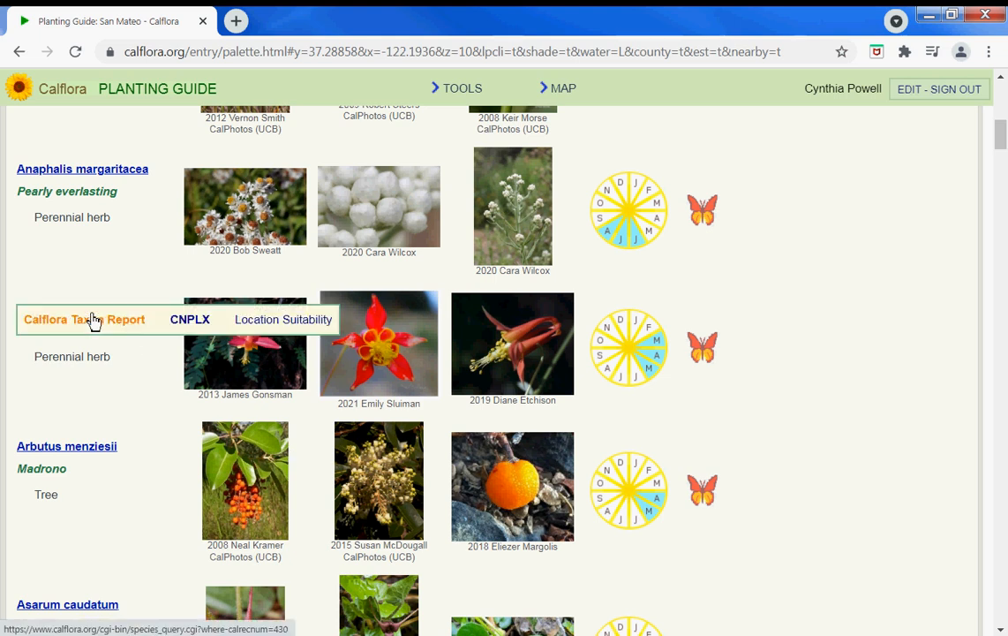
{"action": "left_click", "coordinate": [191, 318]}
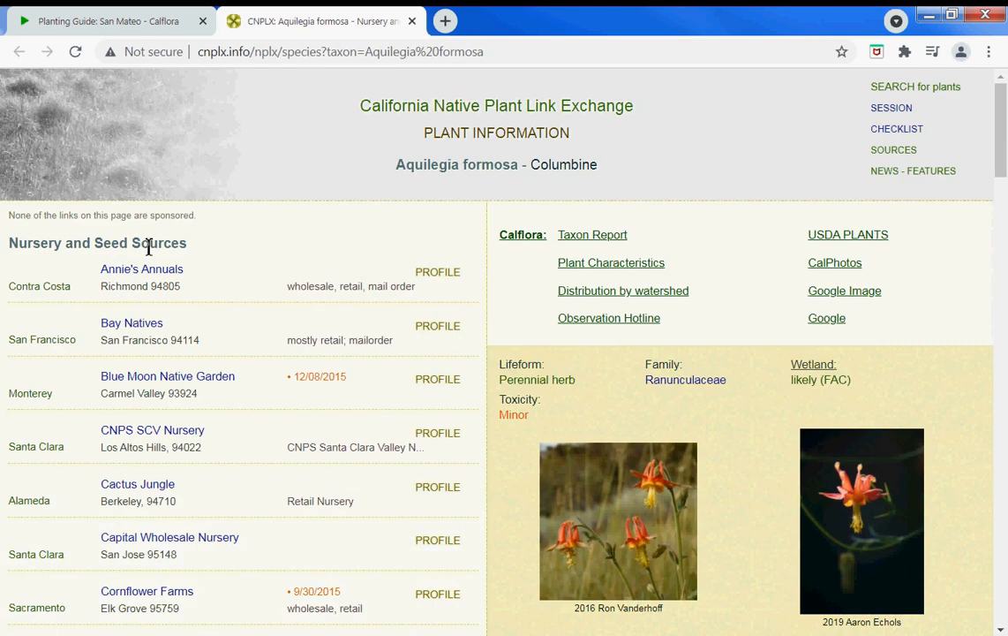
Step: Open the Calflora taxon report for Aquilegia formosa and return to the plant list
{"action": "left_click", "coordinate": [106, 21]}
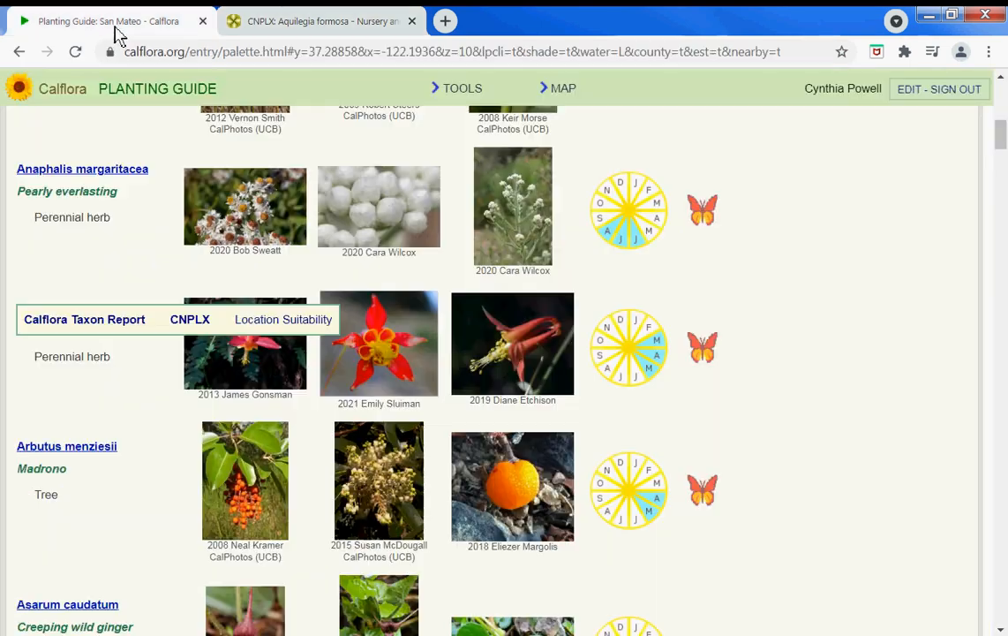
{"action": "left_click", "coordinate": [85, 318]}
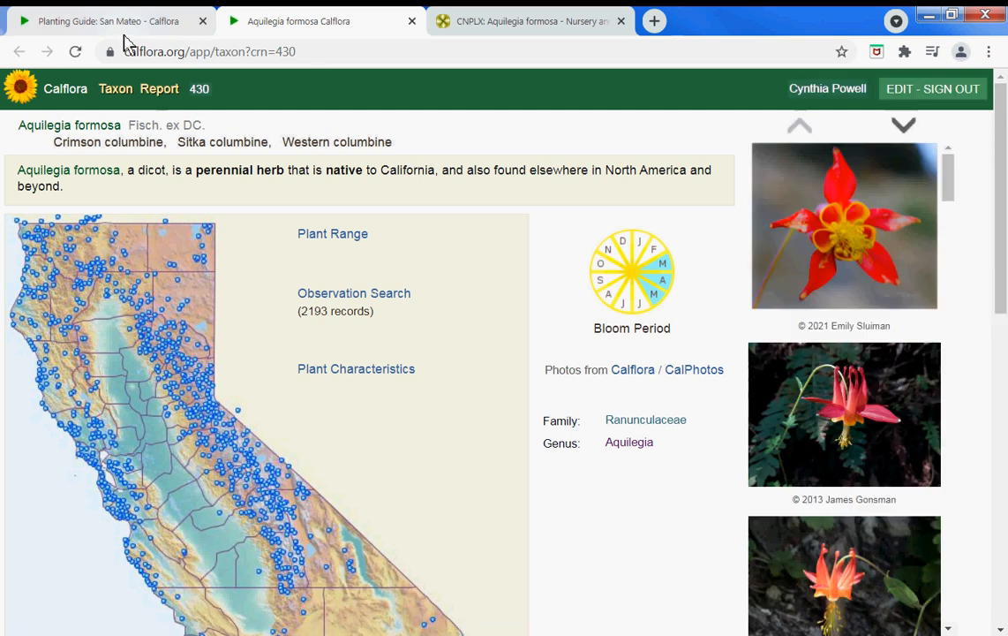
{"action": "mouse_move", "coordinate": [657, 304]}
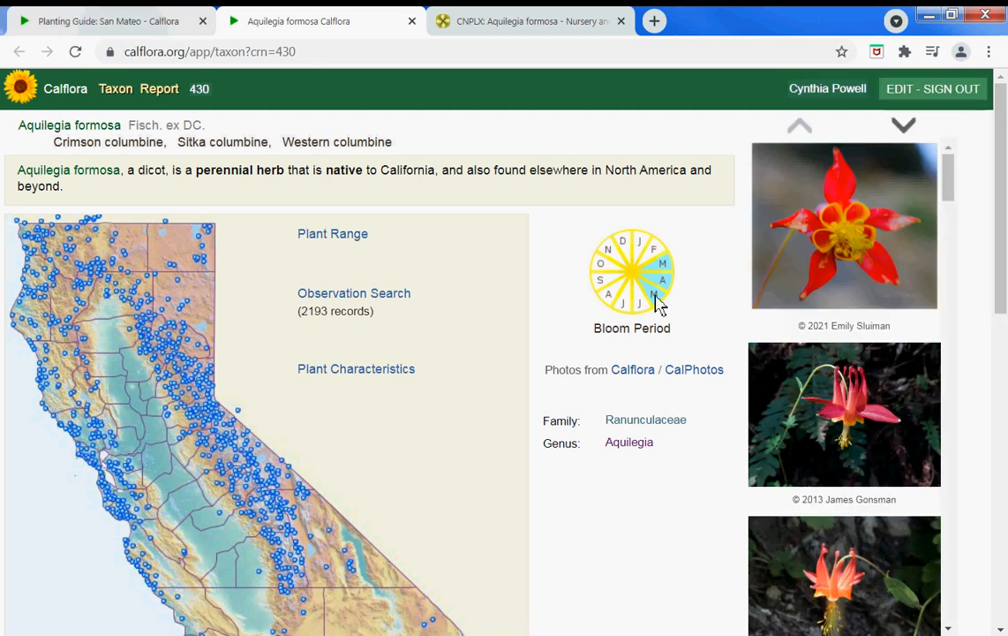
{"action": "left_click", "coordinate": [106, 21]}
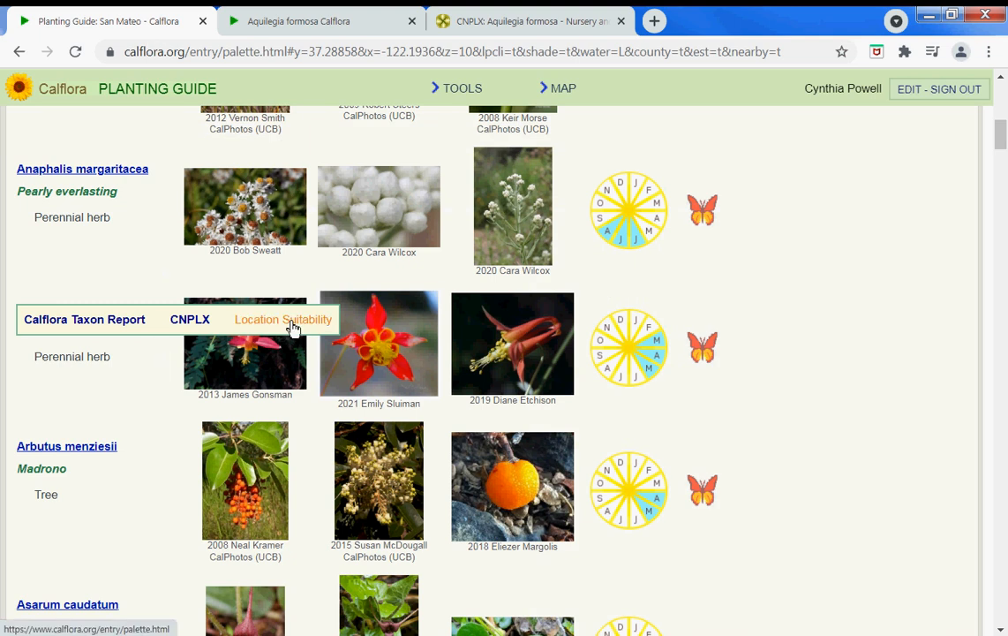
Step: View Aquilegia formosa's location suitability factors table for the San Mateo site
{"action": "left_click", "coordinate": [283, 318]}
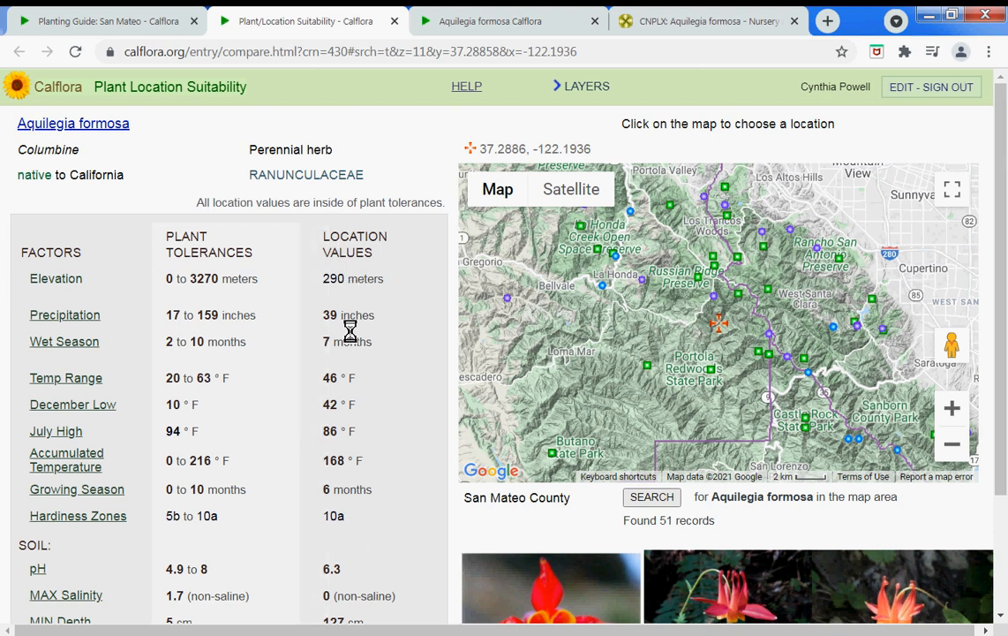
{"action": "mouse_move", "coordinate": [335, 250]}
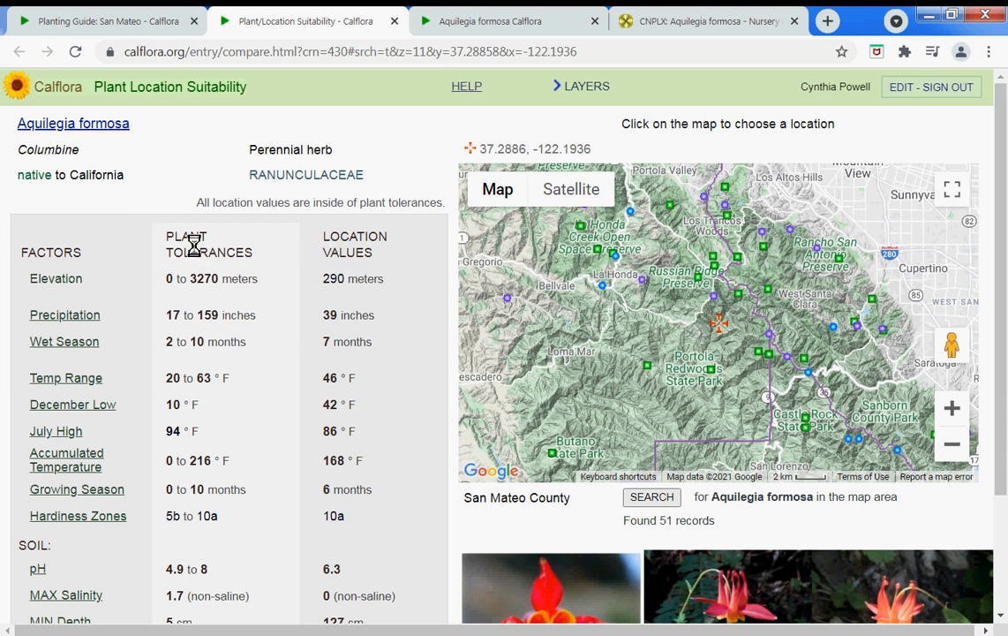
{"action": "mouse_move", "coordinate": [185, 279]}
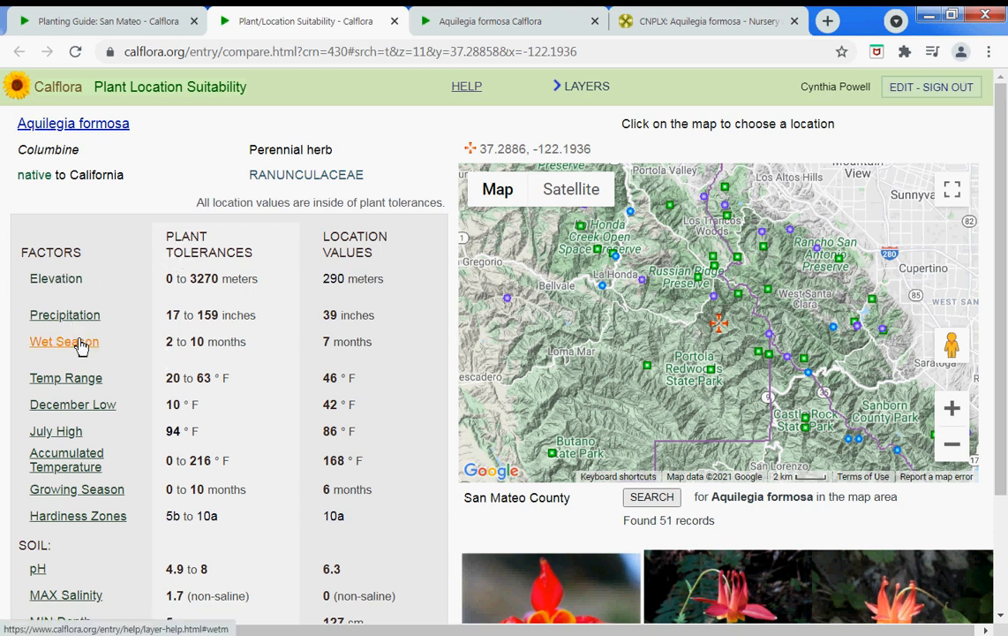
{"action": "scroll", "scroll_direction": "down", "scroll_amount": 3}
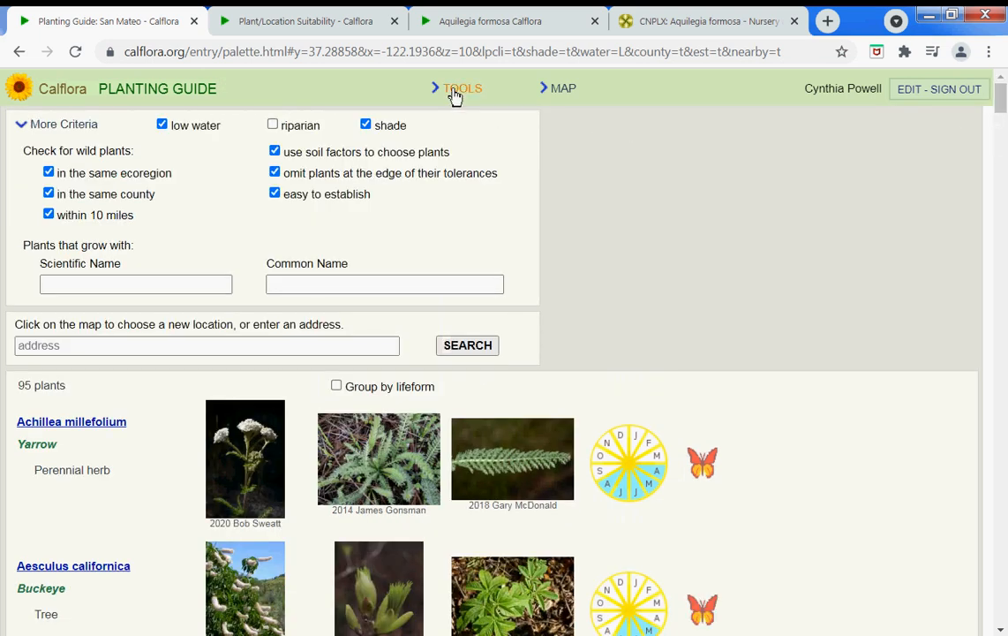
Step: Reach the Calflora home page via the Planting Guide's TOOLS > HELP page
{"action": "left_click", "coordinate": [462, 88]}
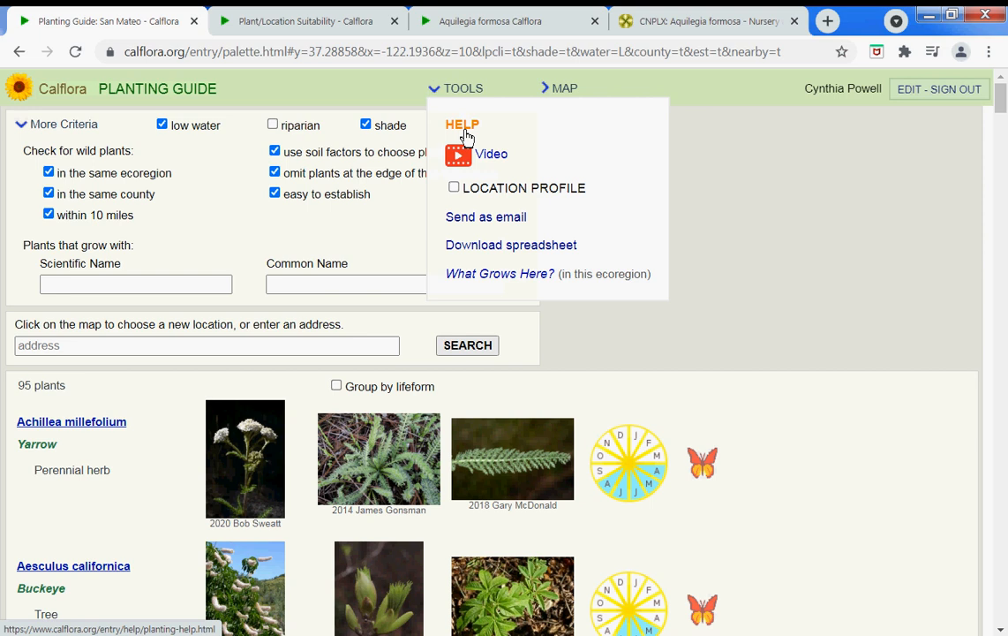
{"action": "left_click", "coordinate": [462, 123]}
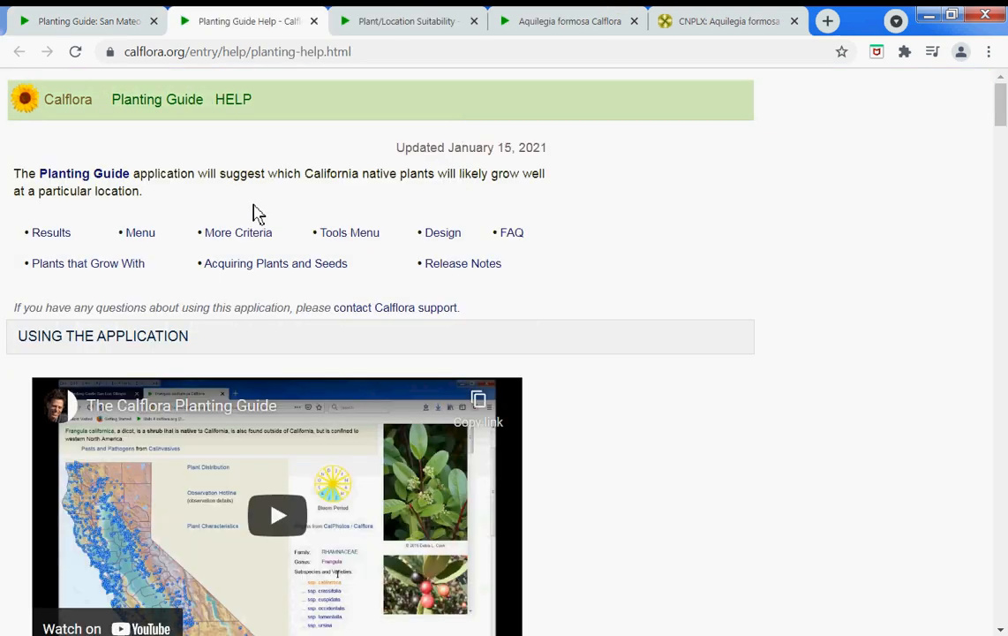
{"action": "mouse_move", "coordinate": [395, 215]}
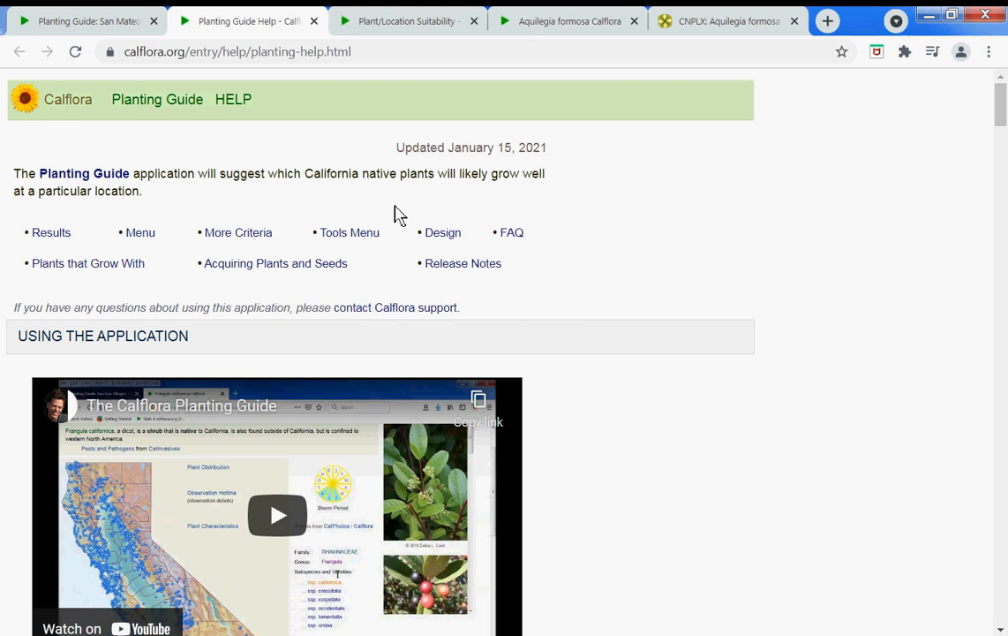
{"action": "left_click", "coordinate": [67, 99]}
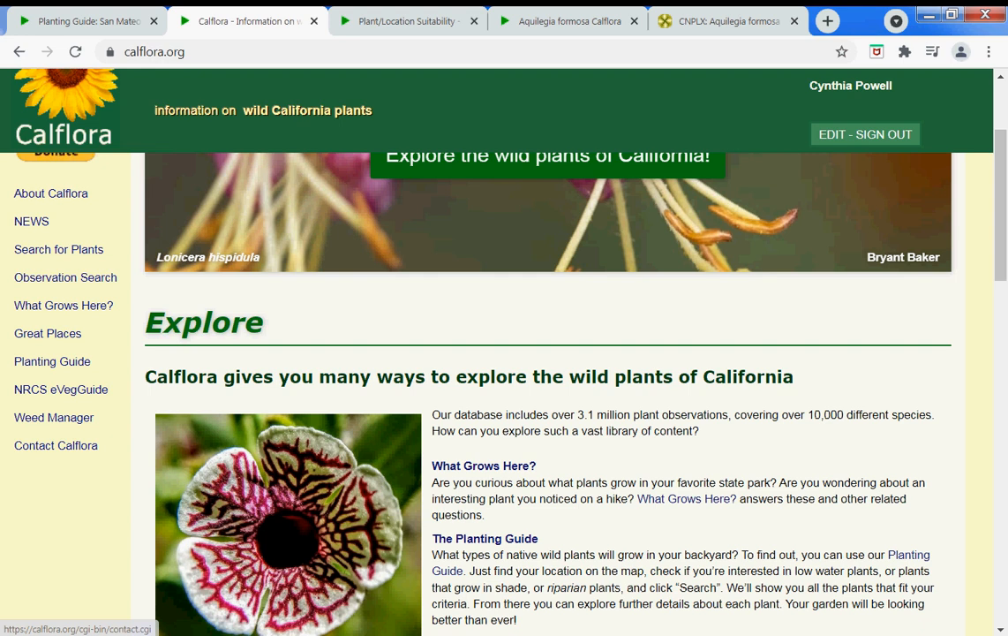
Step: Return to the location suitability tab and select its web address
{"action": "left_click", "coordinate": [406, 21]}
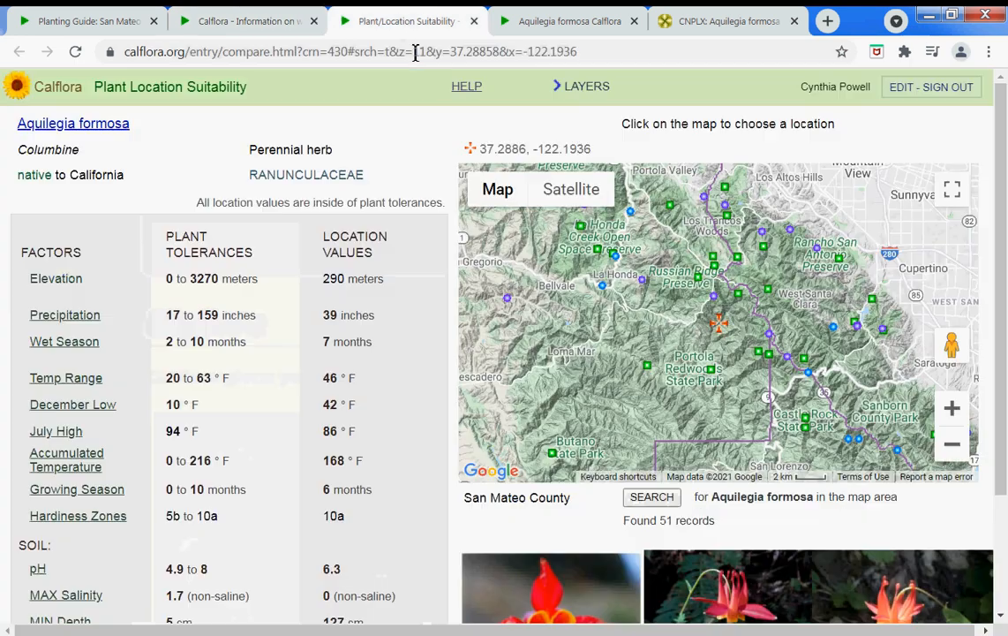
{"action": "left_click", "coordinate": [415, 51]}
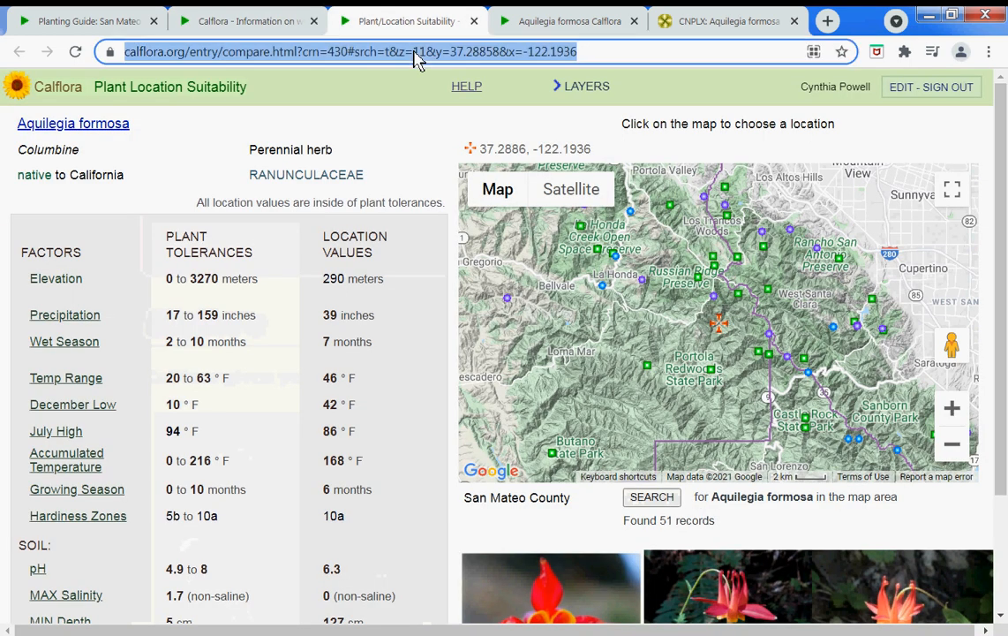